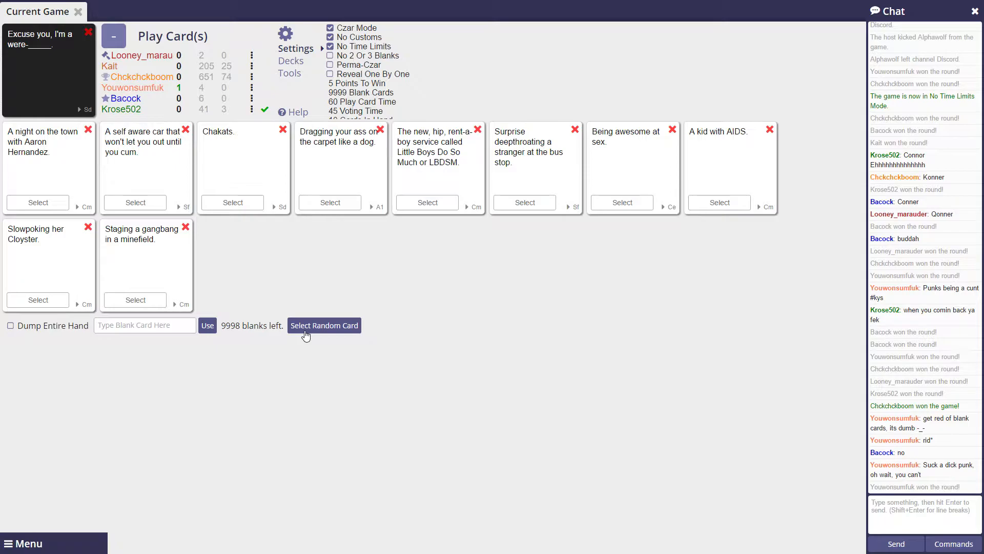
# Step: Write a custom card 'Apache attack helicopter.', tick Dump Entire Hand, and use it
pyautogui.write('A')
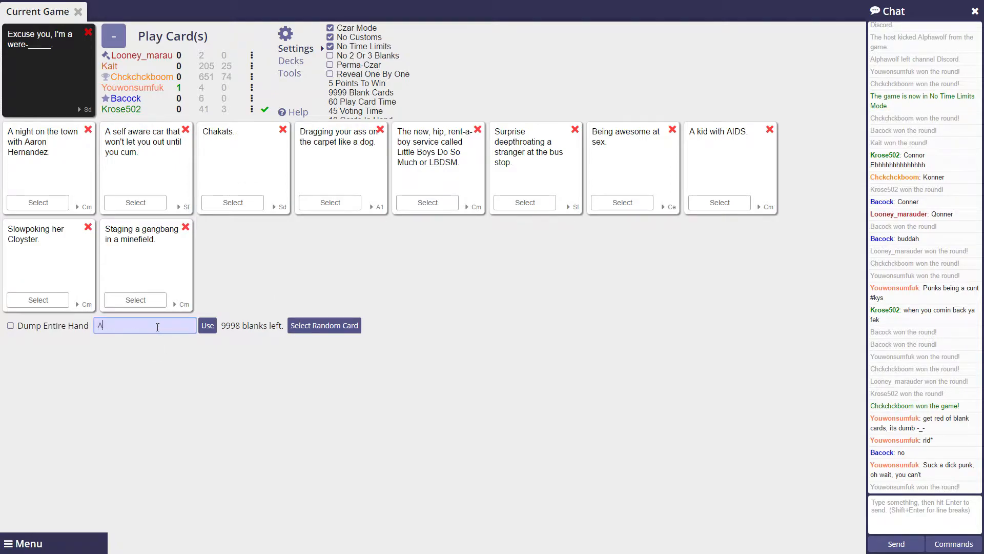
pyautogui.write('pache attack helicpoter.')
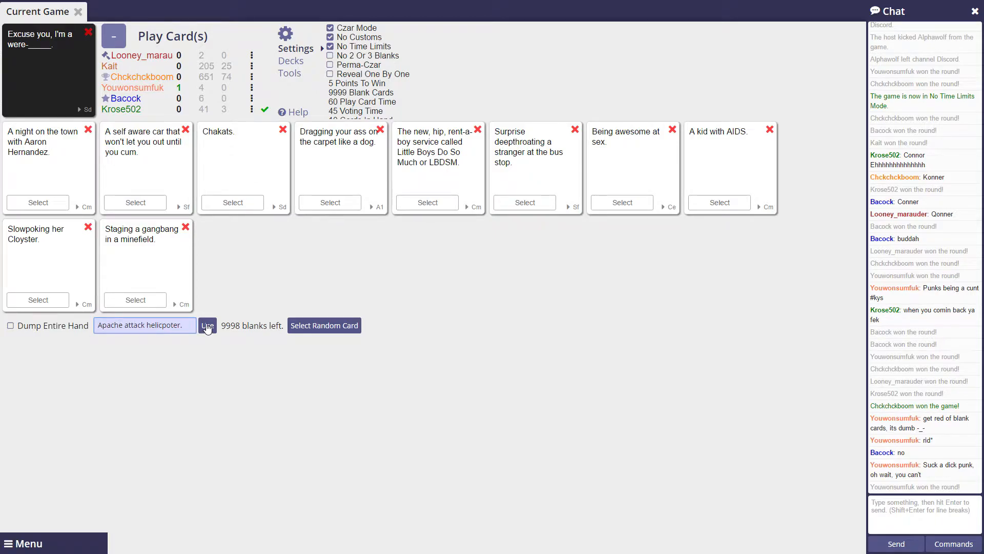
pyautogui.click(10, 325)
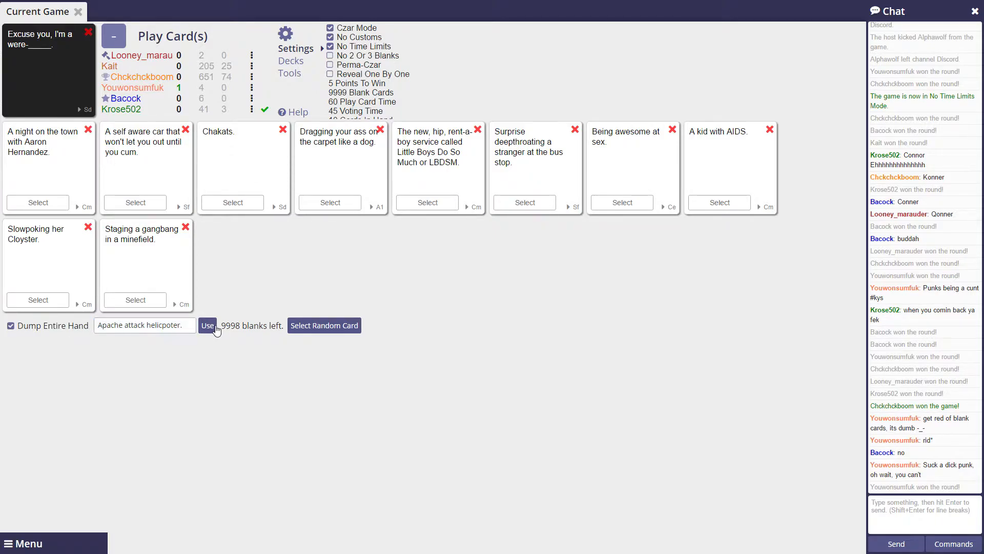
pyautogui.click(207, 325)
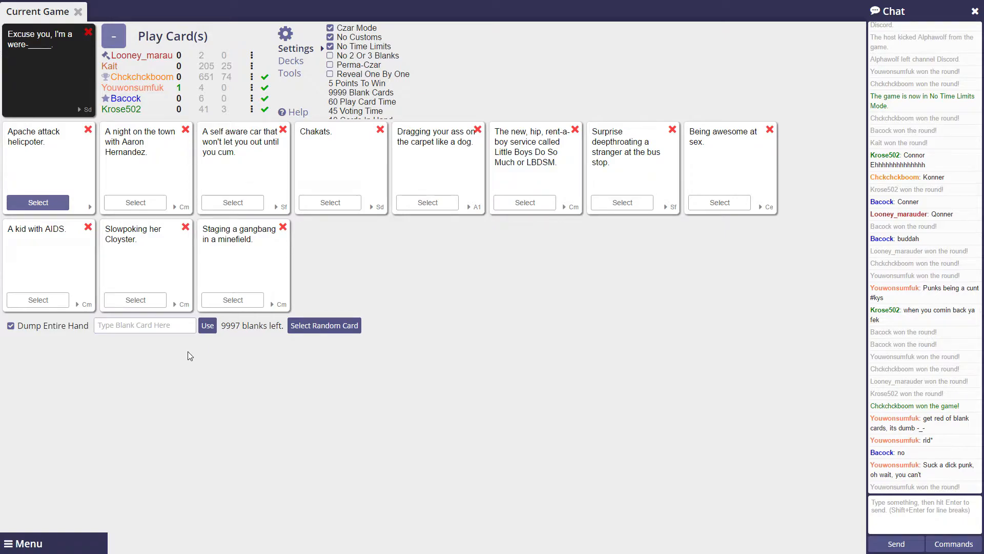
pyautogui.moveTo(157, 182)
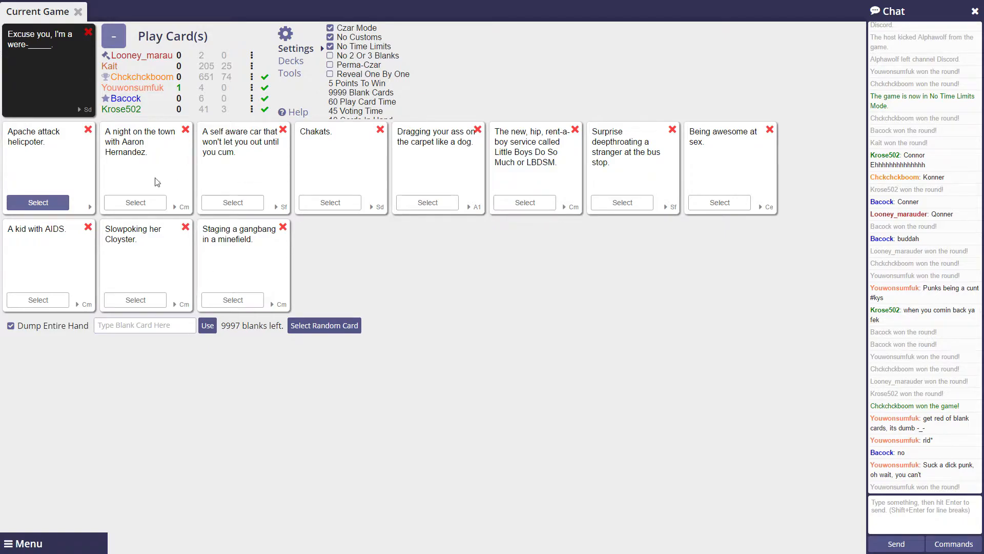
pyautogui.moveTo(38, 202)
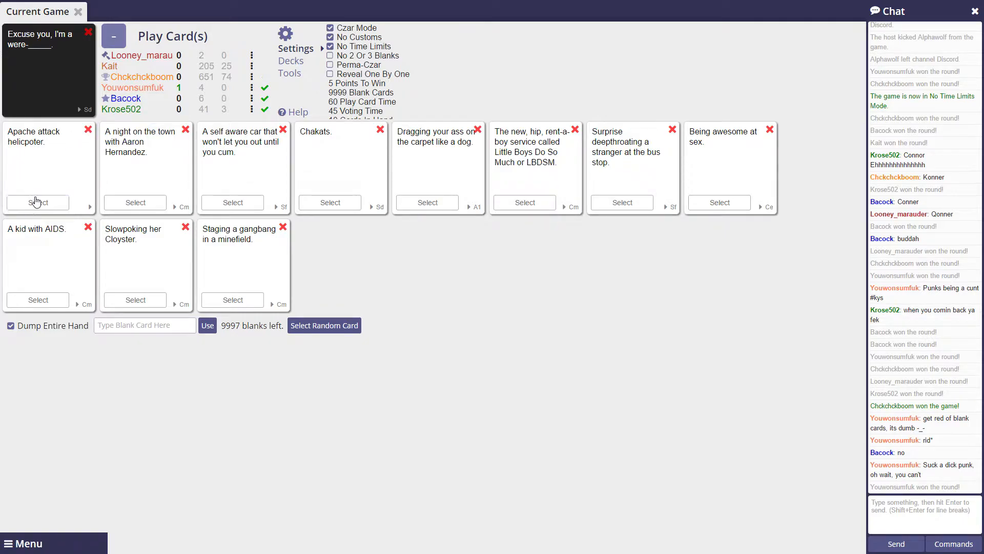
# Step: Play the Apache attack helicopter card, sending the round to voting
pyautogui.doubleClick(33, 135)
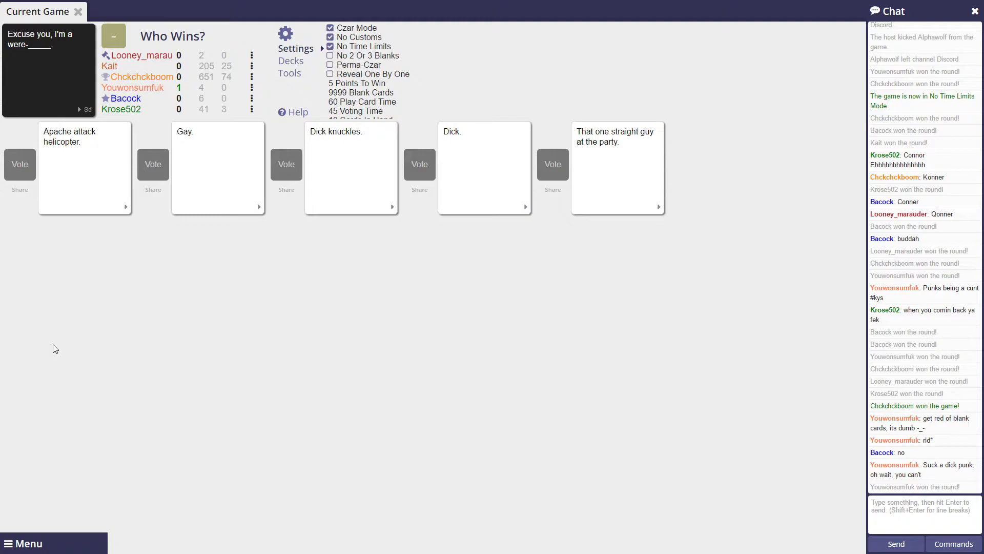
# Step: Vote on a submission in each judging round until the Kickstarter prompt round opens
pyautogui.click(19, 164)
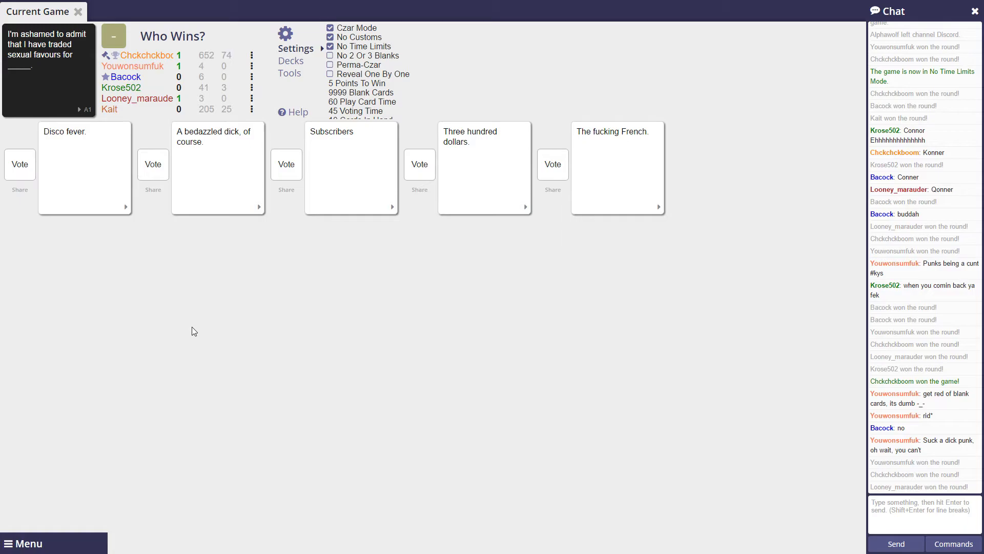
pyautogui.click(552, 156)
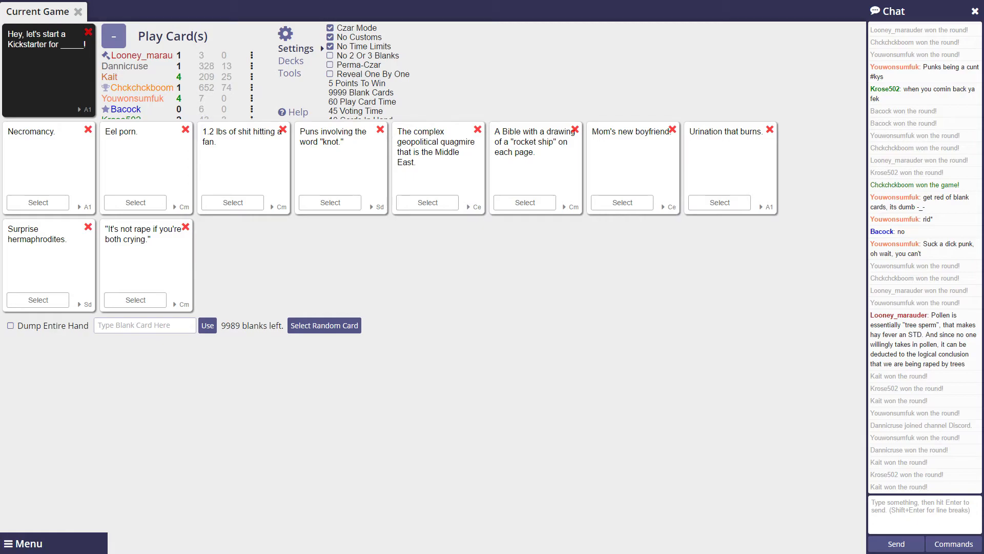
# Step: Write and submit a custom card about Conner & Buddha fanfiction with a 3-way with a dolphin
pyautogui.click(144, 325)
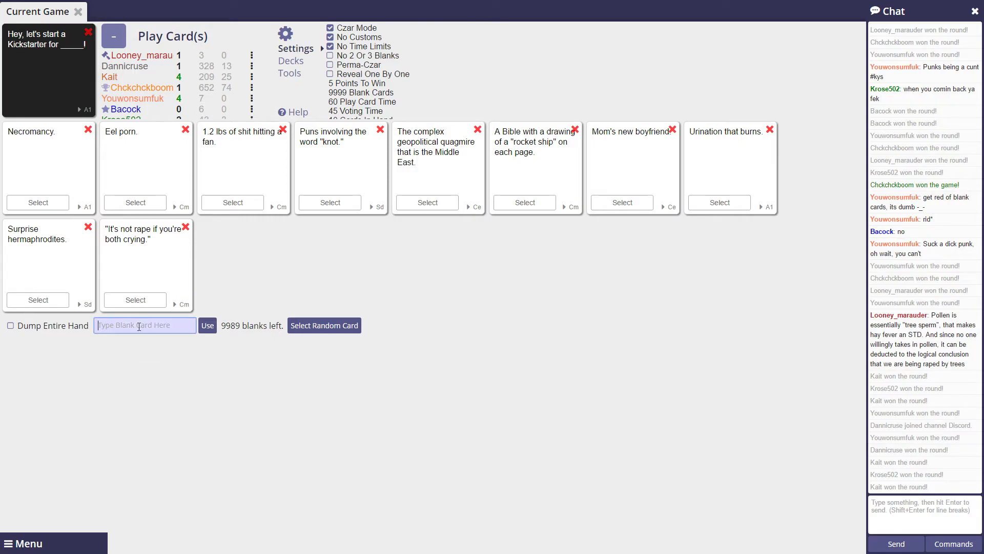
pyautogui.write('Conner')
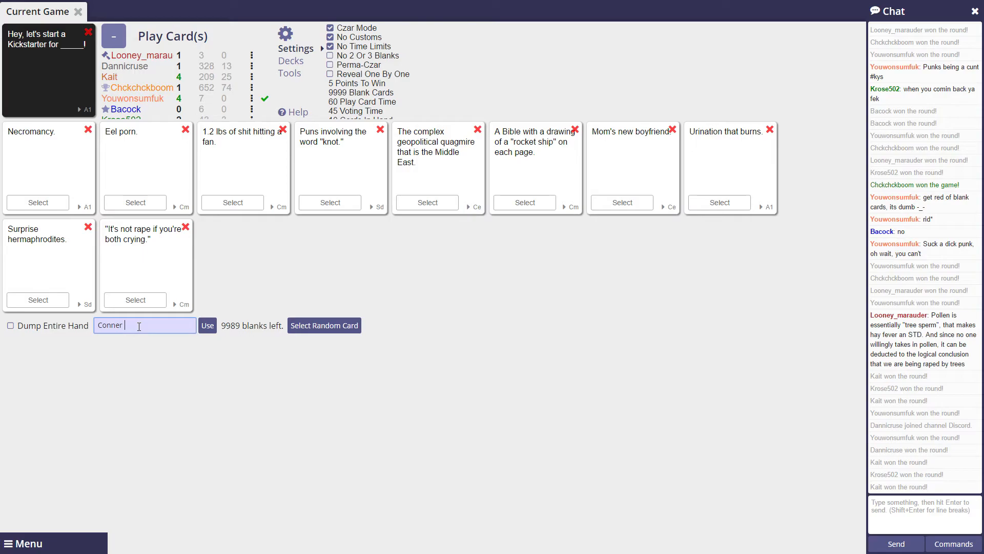
pyautogui.write('& Bud')
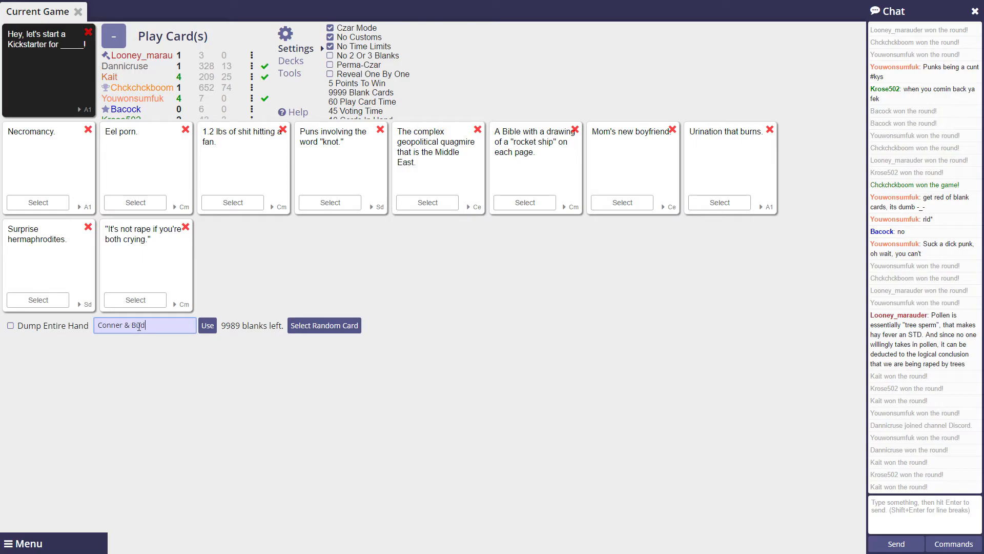
pyautogui.write('dha')
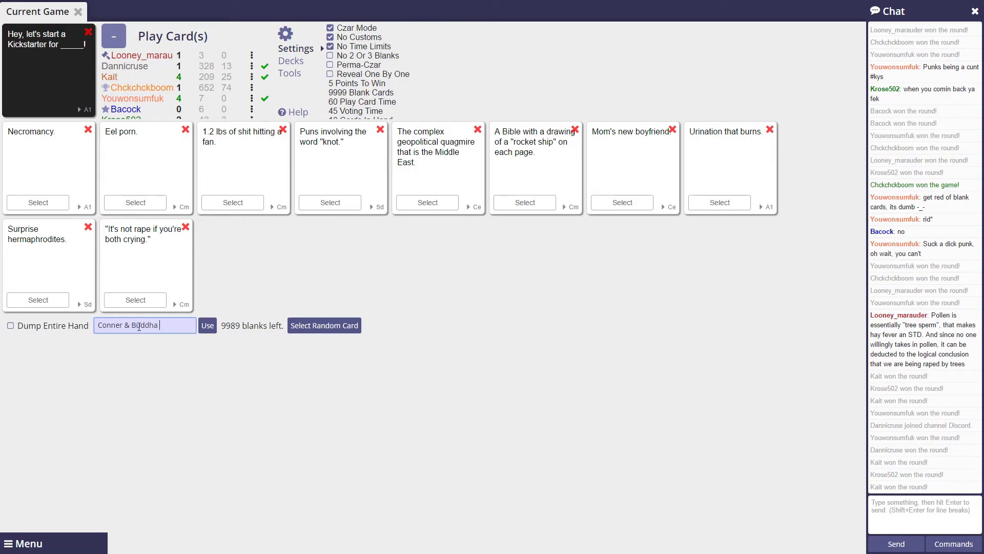
pyautogui.write('fanc')
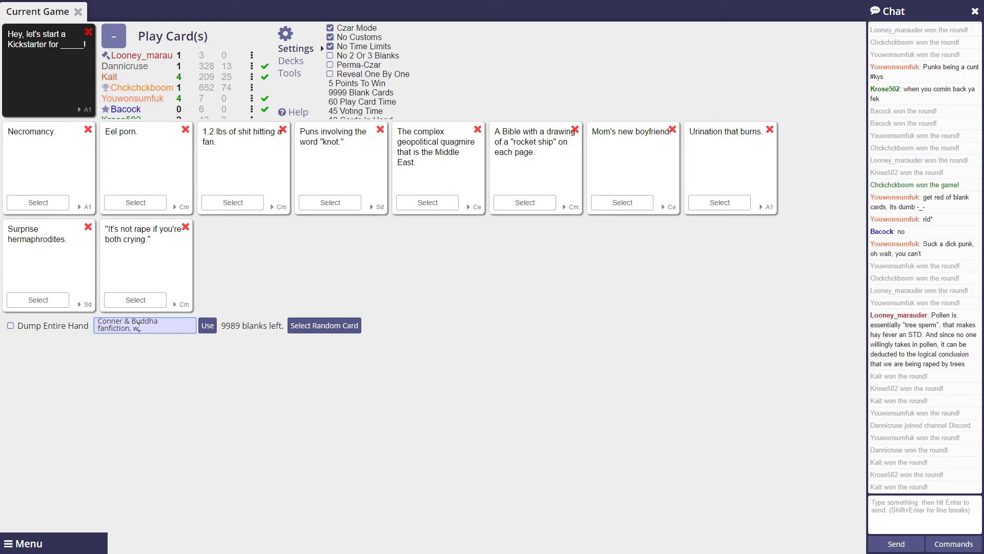
pyautogui.write('b')
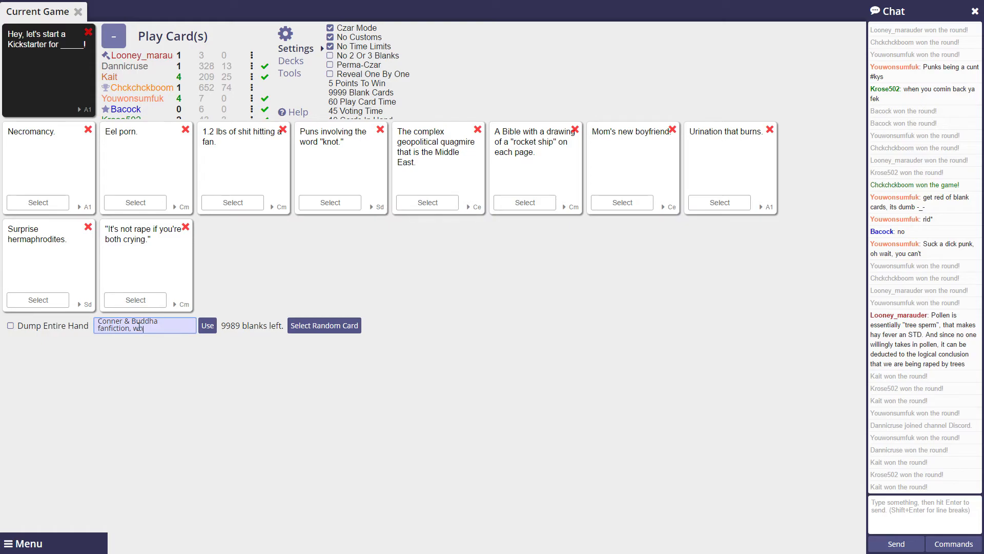
pyautogui.write('here there is a')
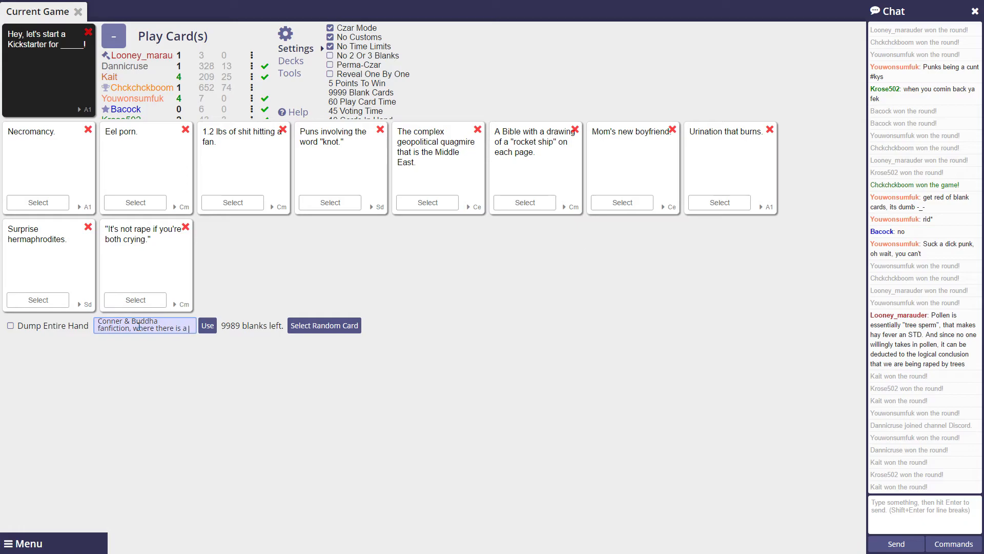
pyautogui.write('3-way')
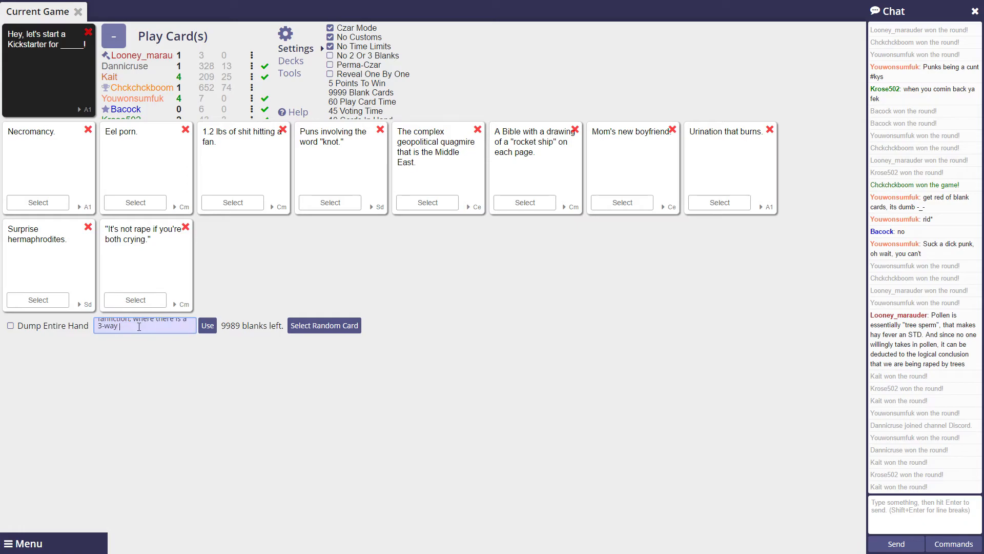
pyautogui.write('with a dolphin.')
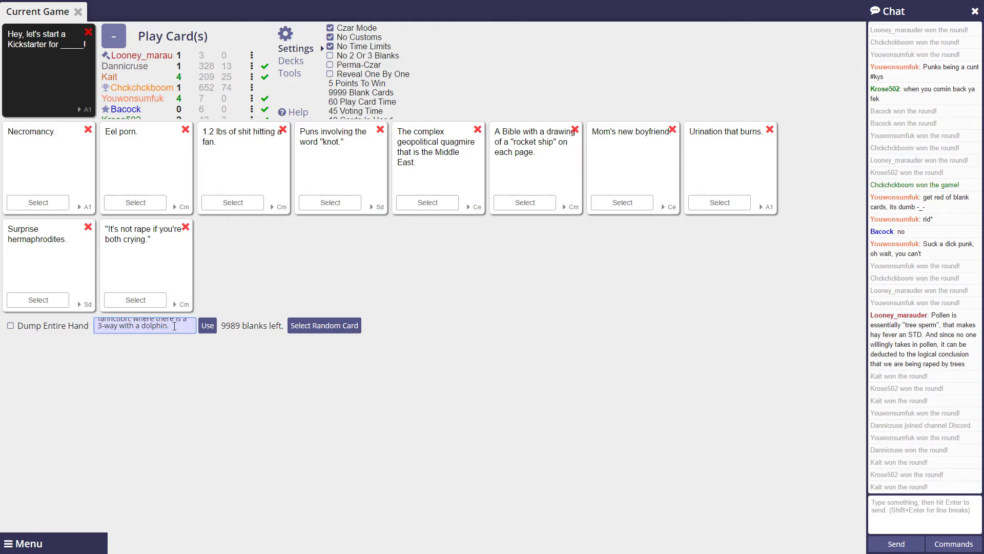
pyautogui.click(207, 325)
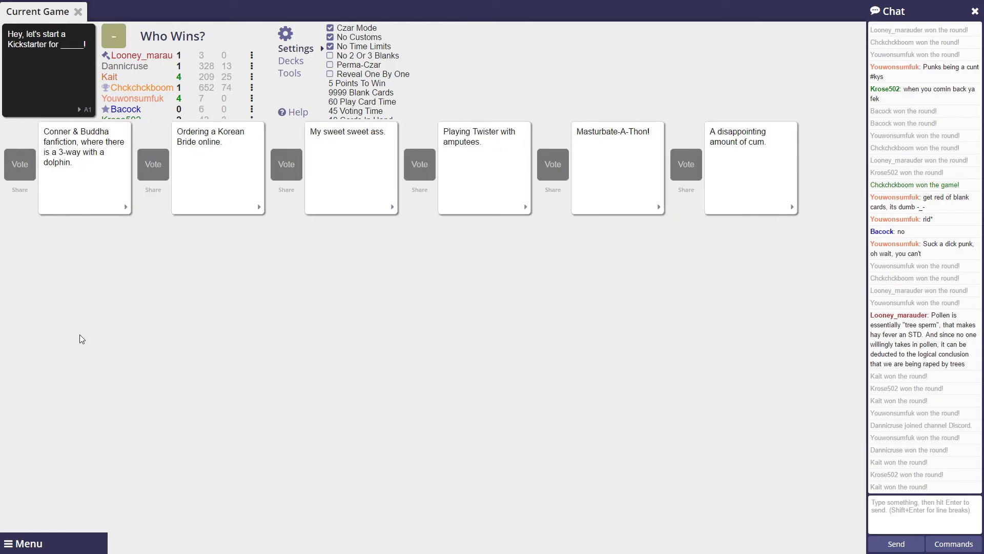